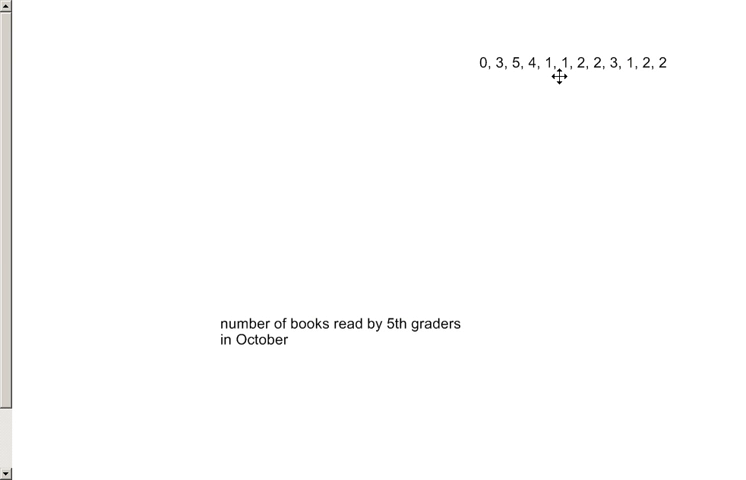
mouse_move(516, 388)
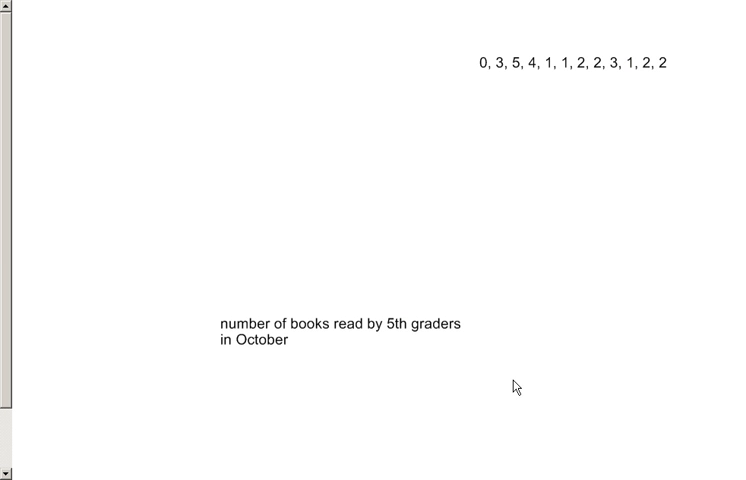
mouse_move(577, 227)
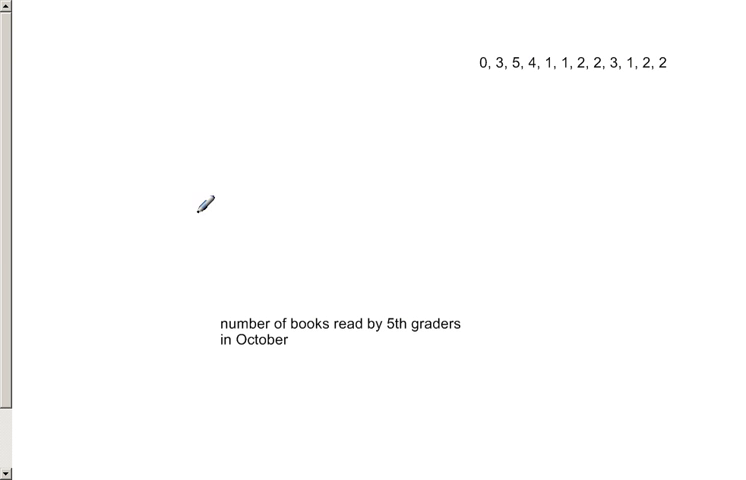
mouse_move(160, 188)
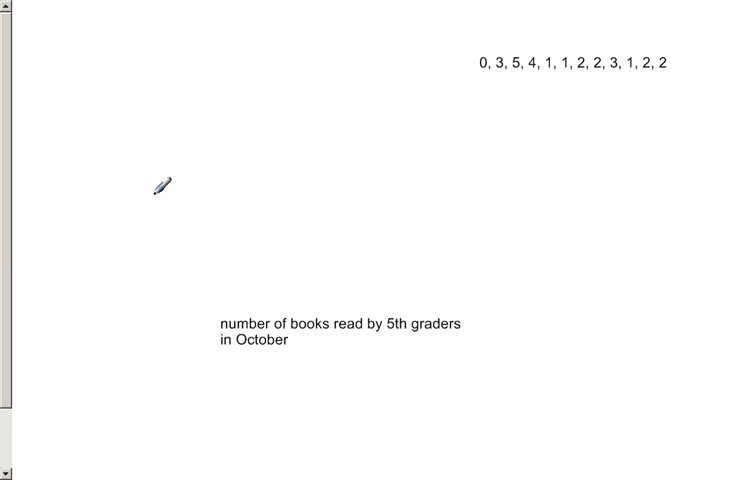
Draw a freehand horizontal number line above the caption for labels 0 through 5
left_click_drag(155, 194, 350, 191)
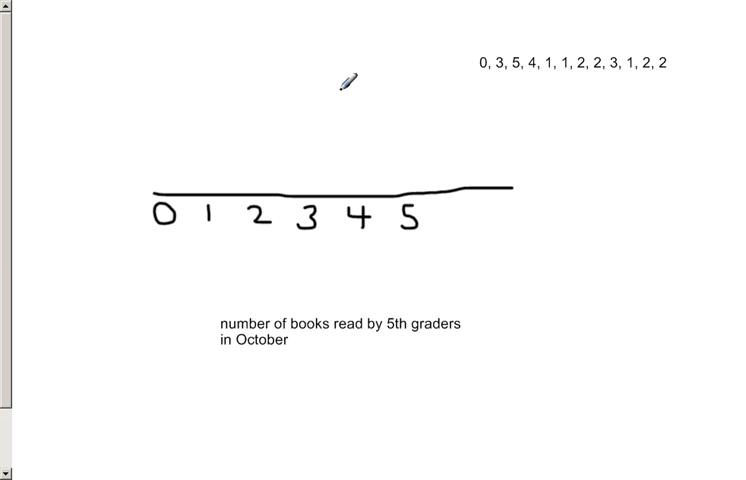
mouse_move(558, 97)
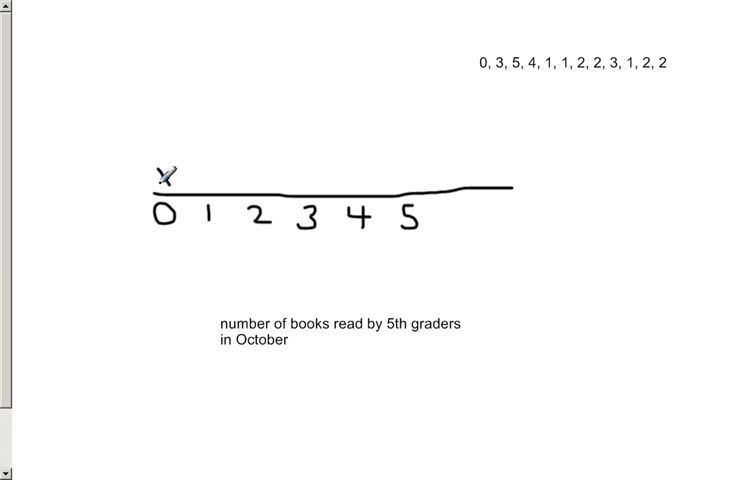
mouse_move(617, 200)
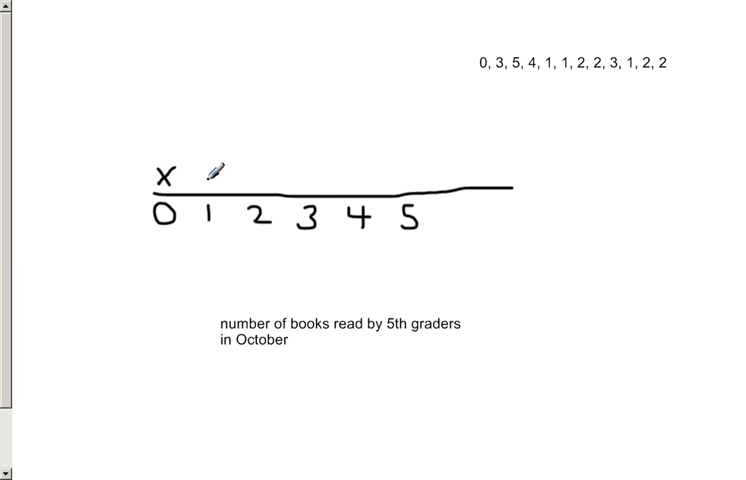
Add X marks: two more above 1, one above 3, and one above 4
left_click(209, 176)
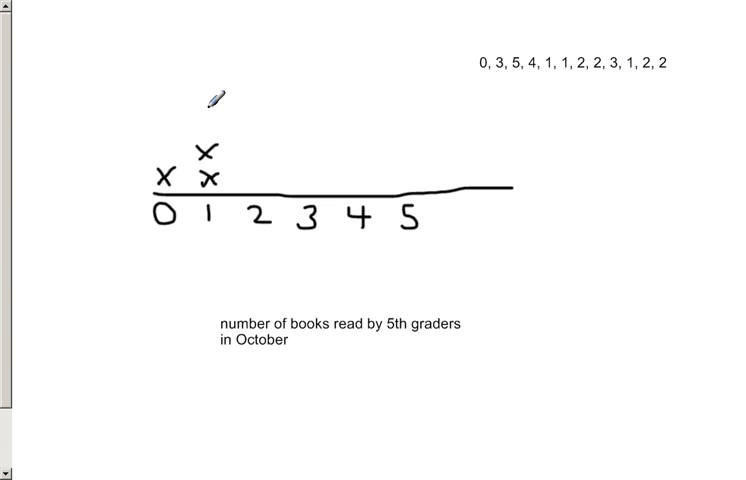
left_click(208, 148)
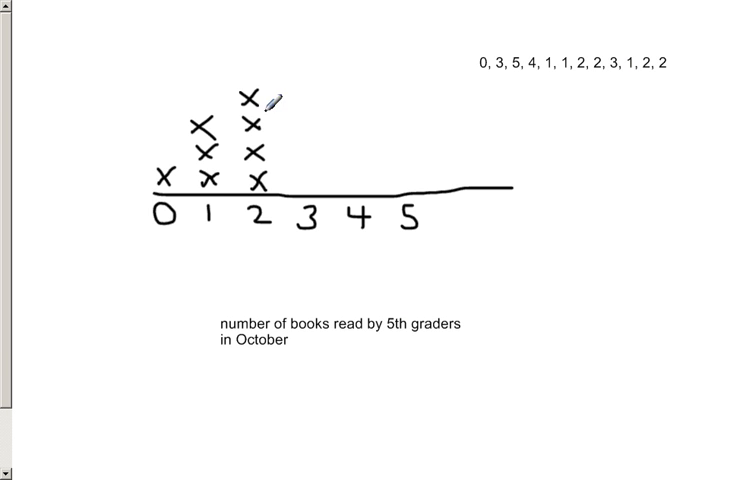
mouse_move(270, 215)
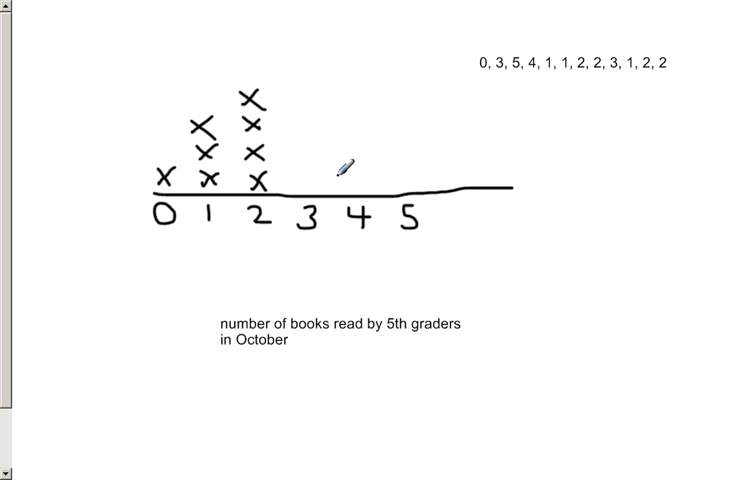
left_click(310, 182)
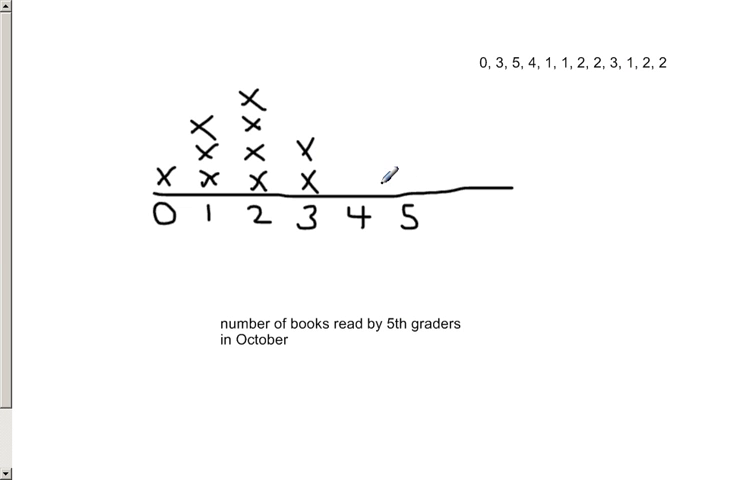
left_click(358, 184)
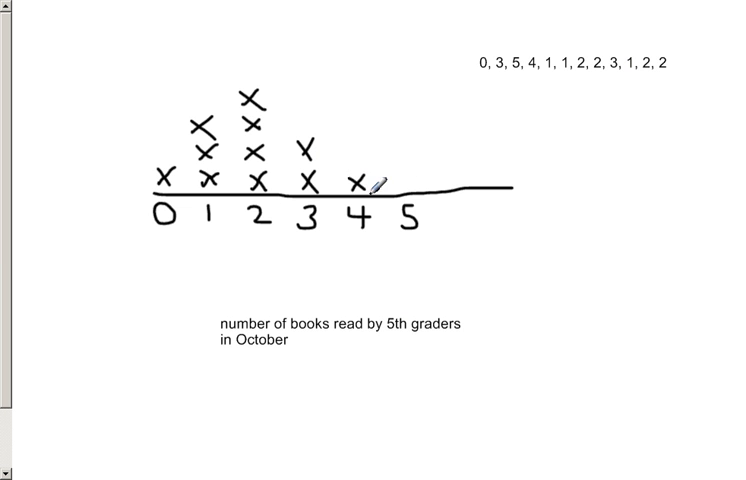
mouse_move(402, 178)
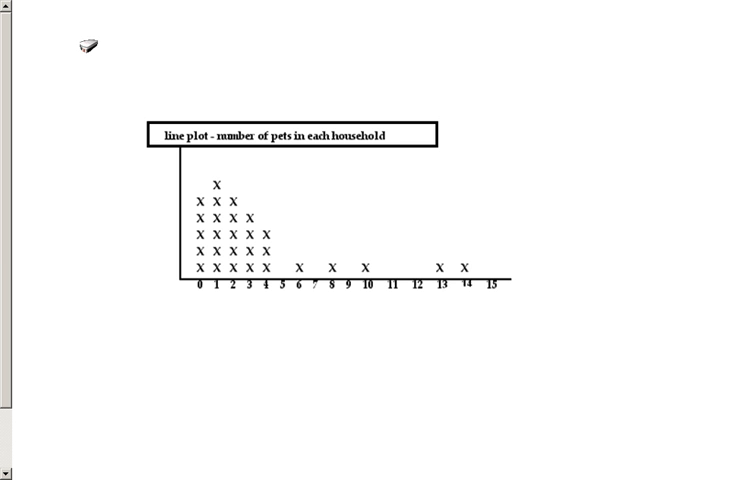
mouse_move(202, 274)
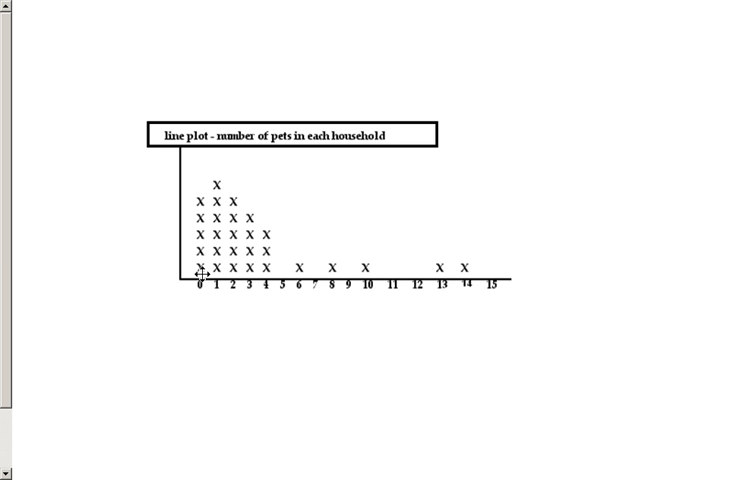
mouse_move(168, 35)
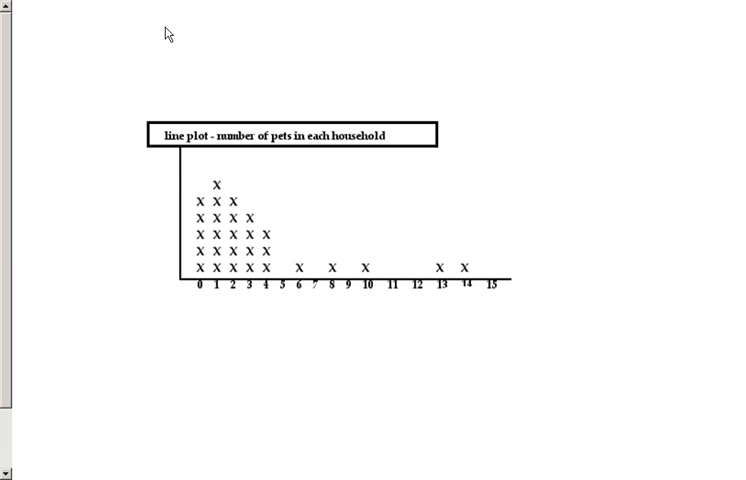
mouse_move(474, 268)
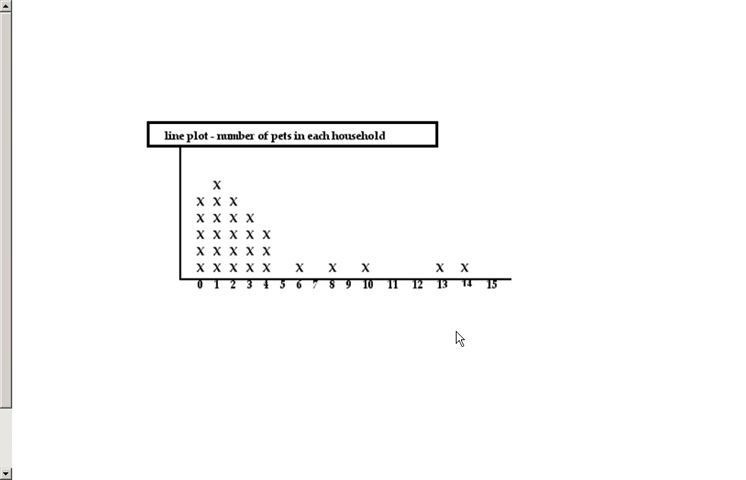
mouse_move(145, 315)
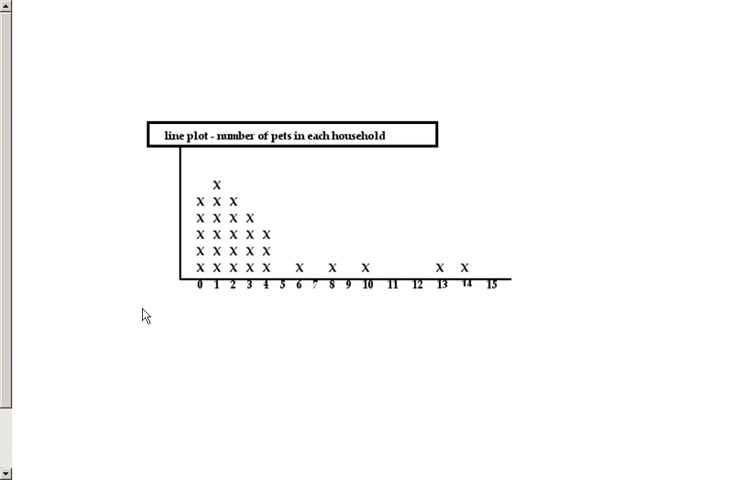
mouse_move(302, 294)
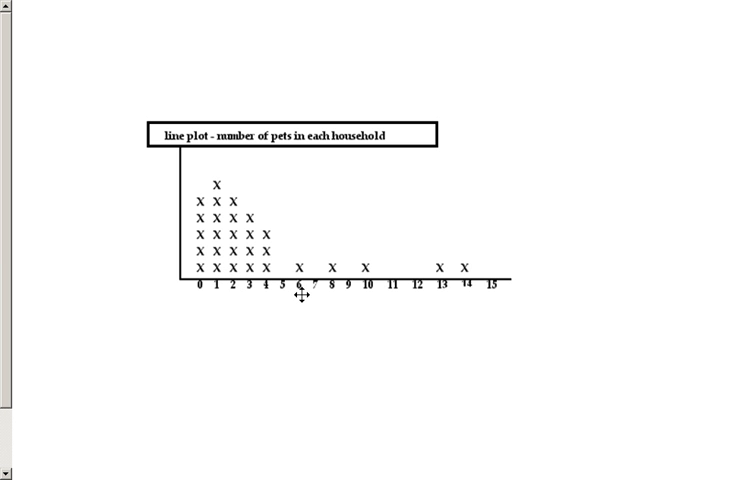
mouse_move(393, 356)
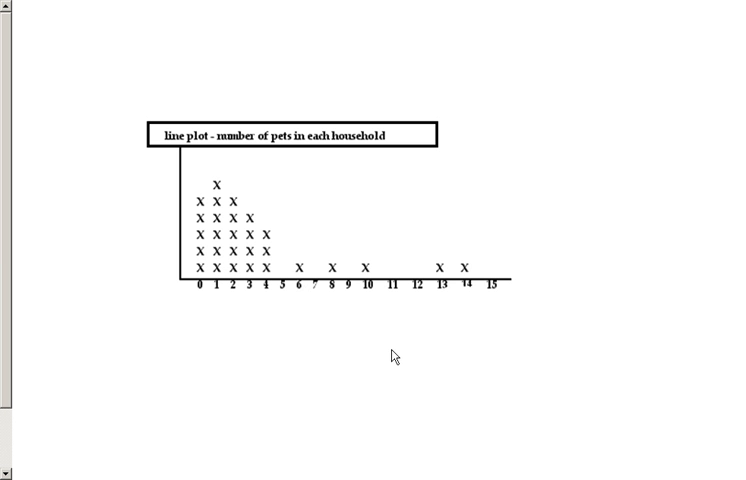